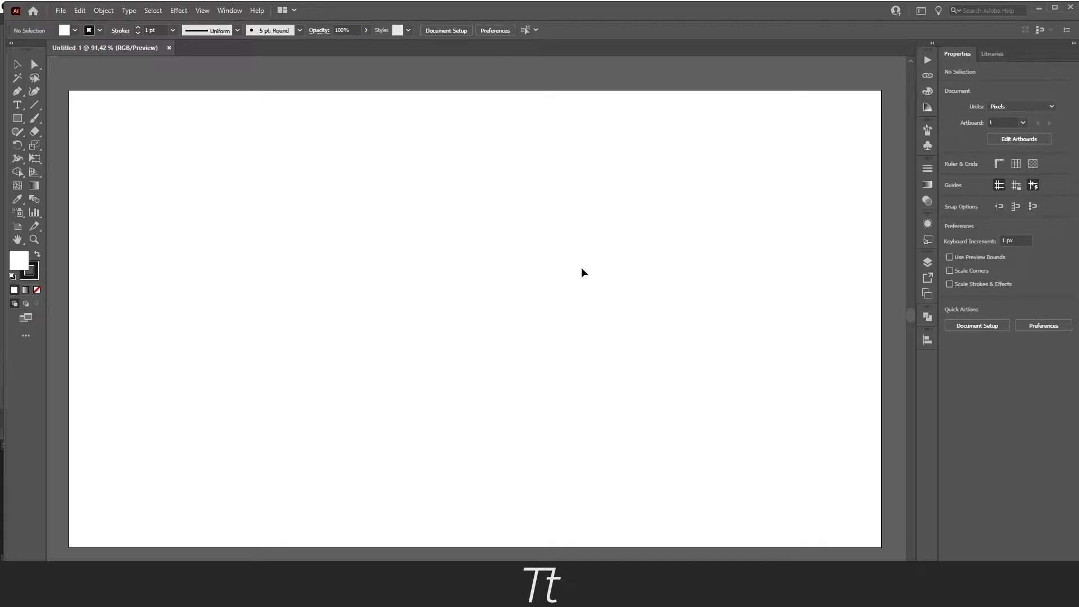
{"action": "mouse_move", "coordinate": [585, 276]}
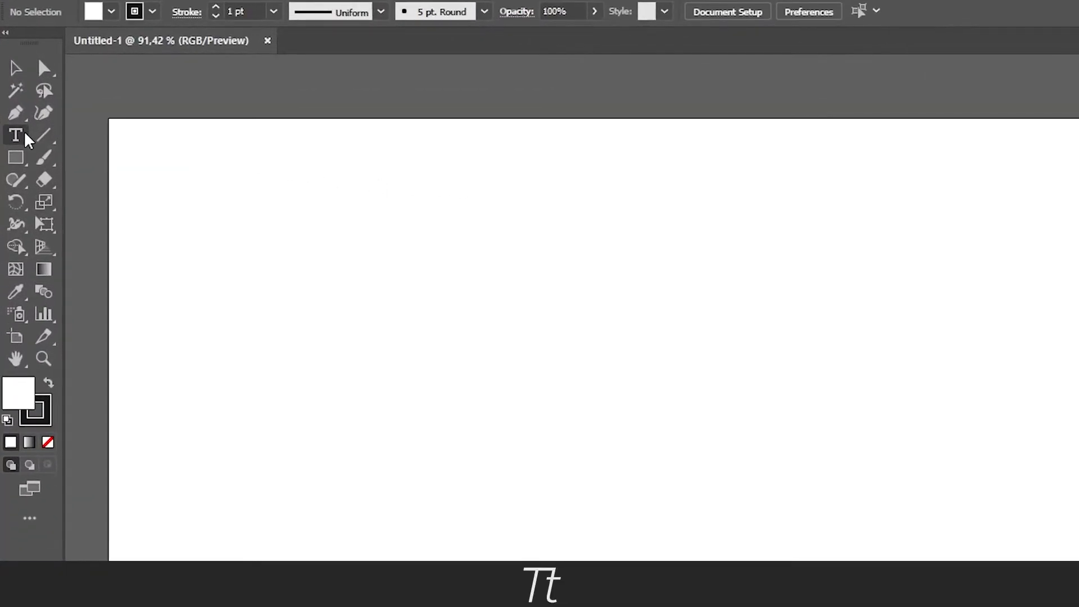
{"action": "mouse_move", "coordinate": [27, 145]}
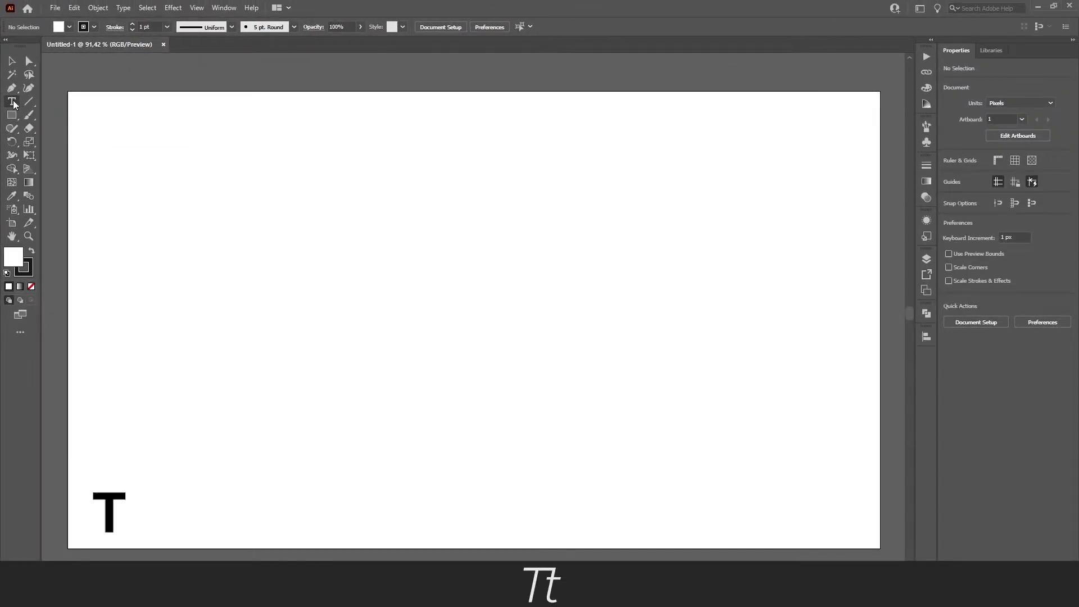
- Create a text object reading TEXT on the artboard and scale it up to about 126 pt
{"action": "left_click", "coordinate": [12, 102]}
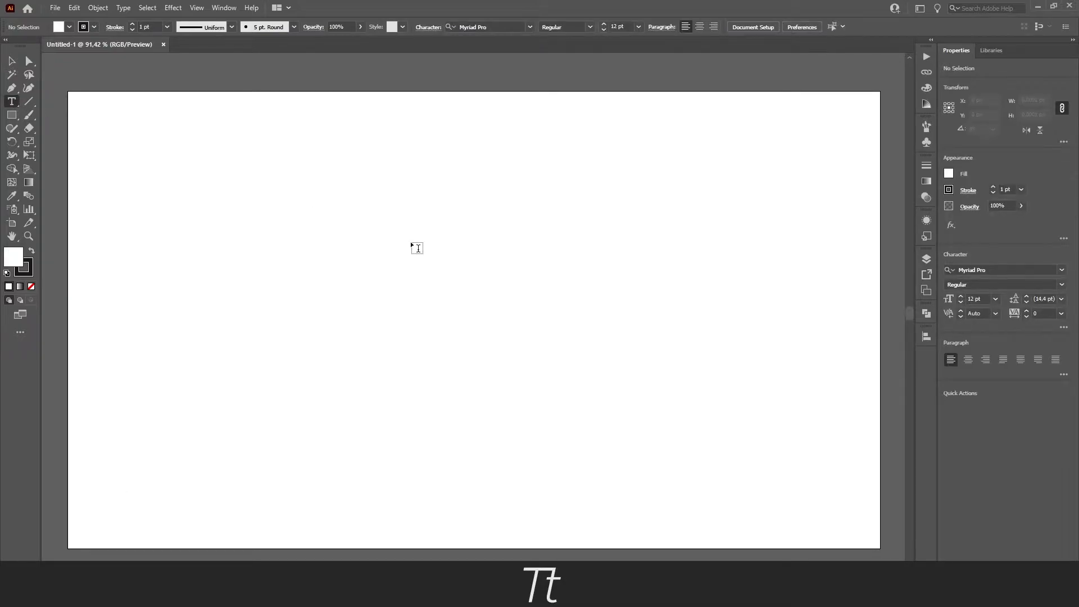
{"action": "type", "text": "Lorem ipsum"}
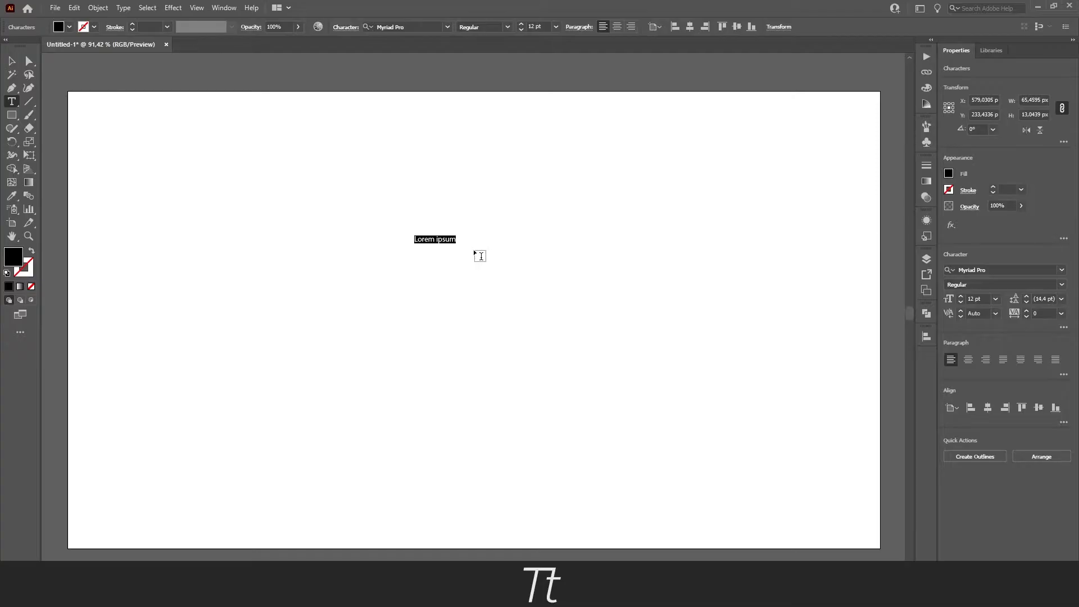
{"action": "type", "text": "TEXT"}
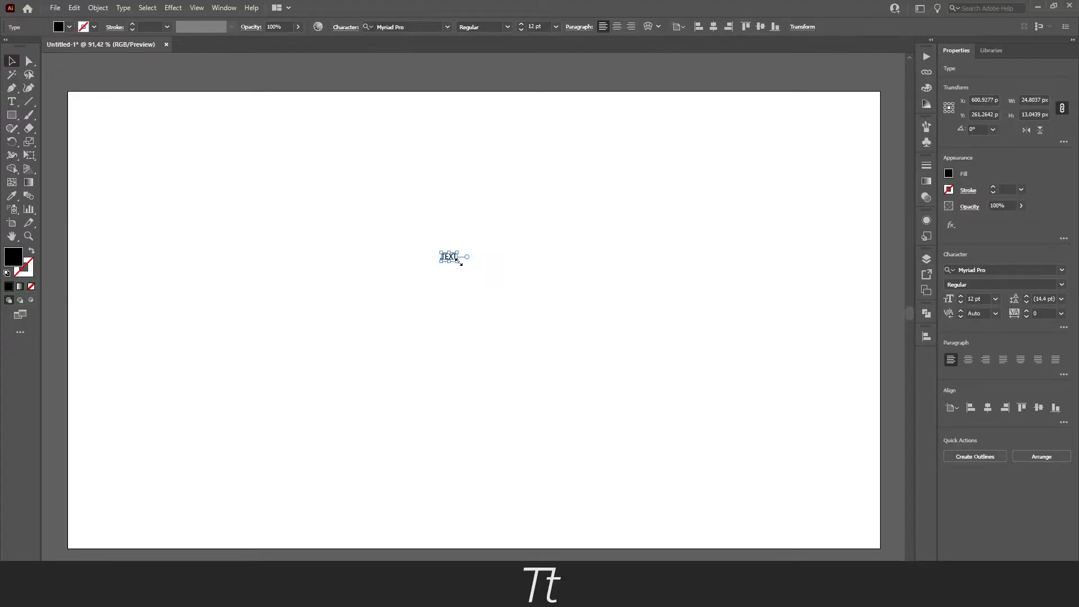
{"action": "key", "text": "Shift+Alt"}
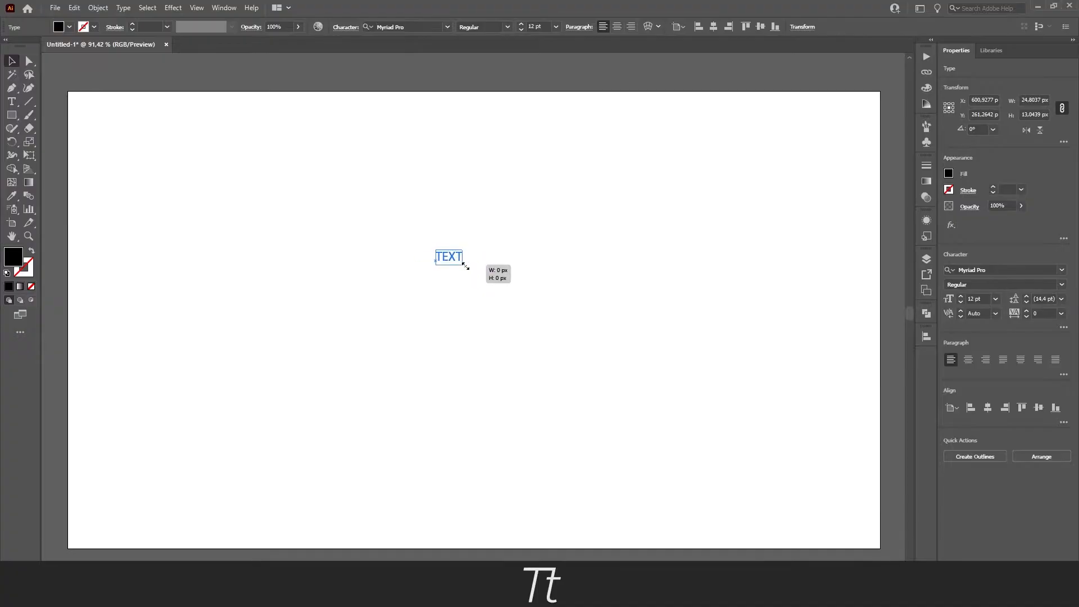
{"action": "left_click_drag", "start_coordinate": [466, 267], "coordinate": [528, 294]}
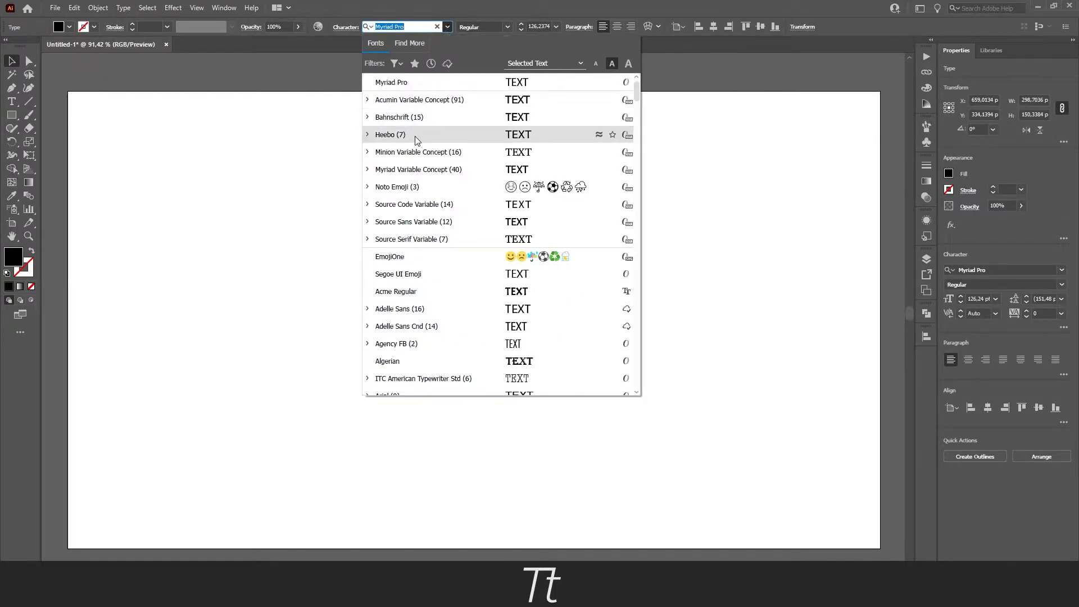
- Search the font field for 'helveti' to set TEXT in Helvetica Bold
{"action": "type", "text": "helveti"}
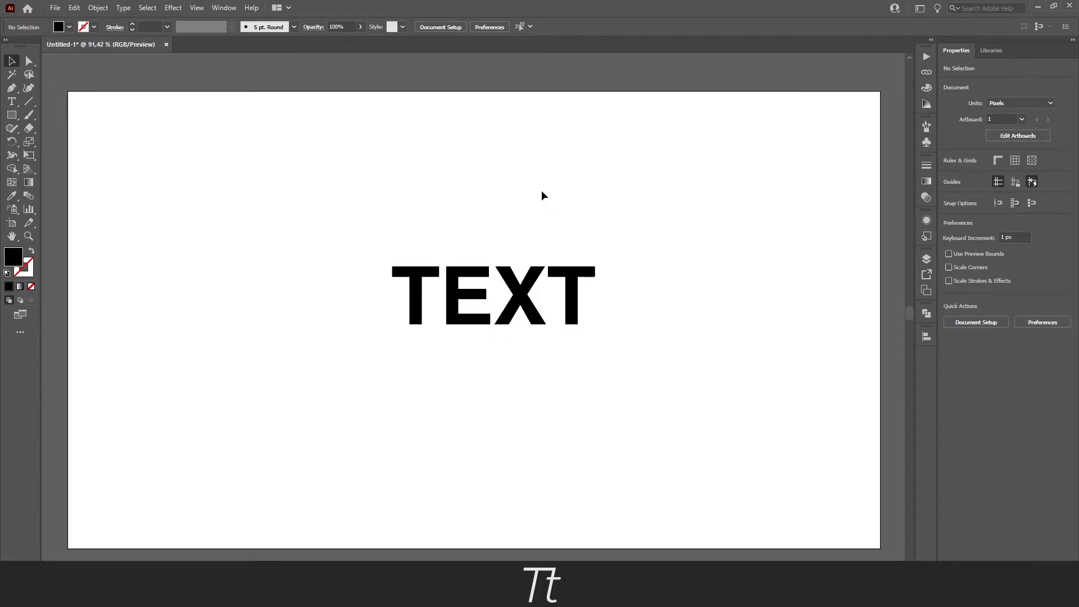
{"action": "mouse_move", "coordinate": [545, 247]}
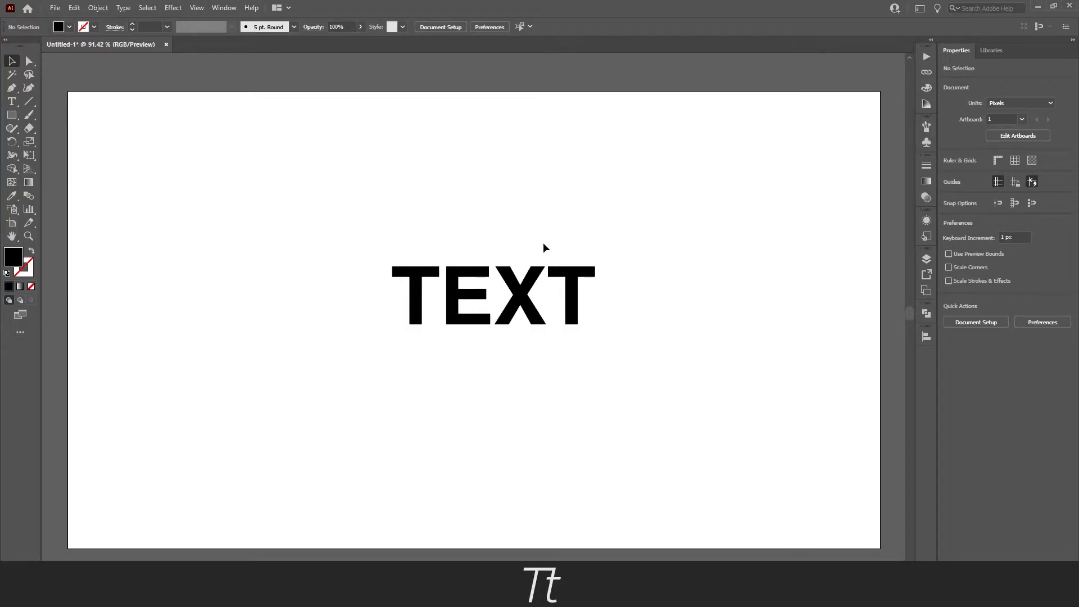
{"action": "mouse_move", "coordinate": [395, 176]}
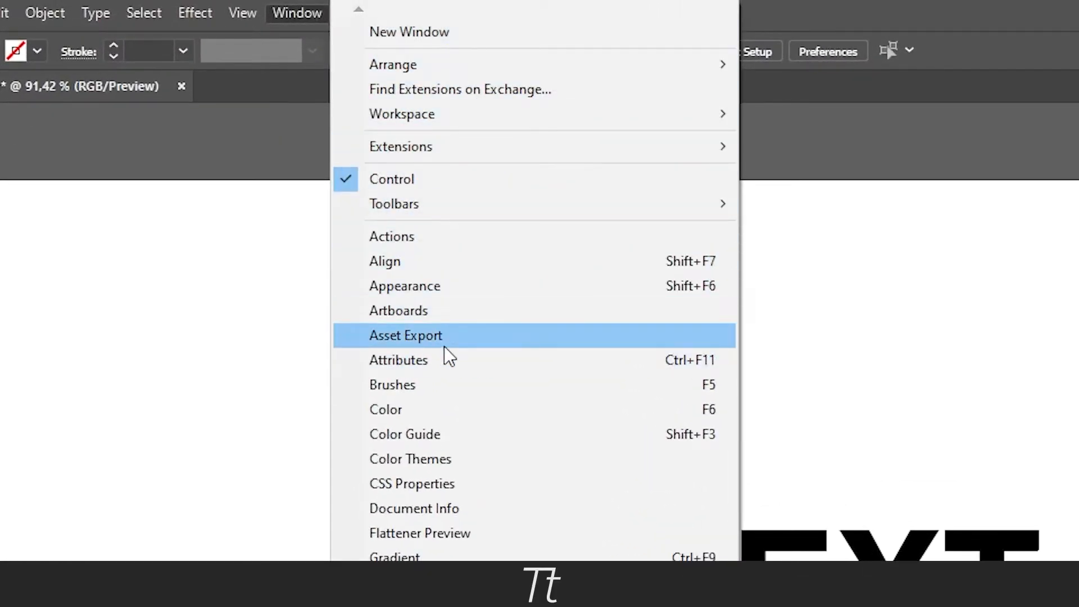
{"action": "mouse_move", "coordinate": [479, 298]}
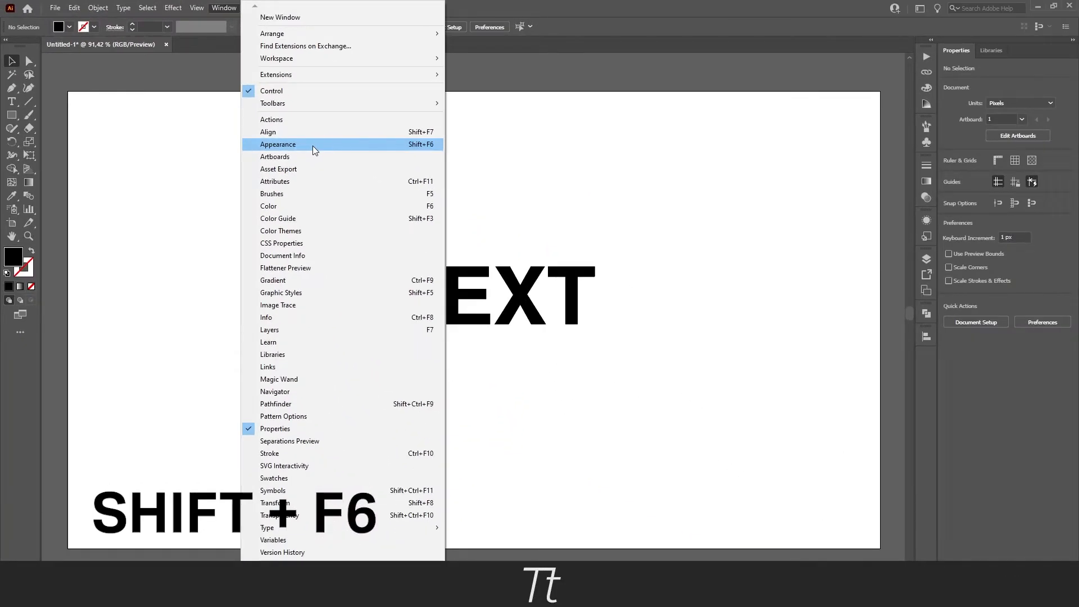
- Show the Appearance panel for the selected word TEXT
{"action": "left_click", "coordinate": [279, 144]}
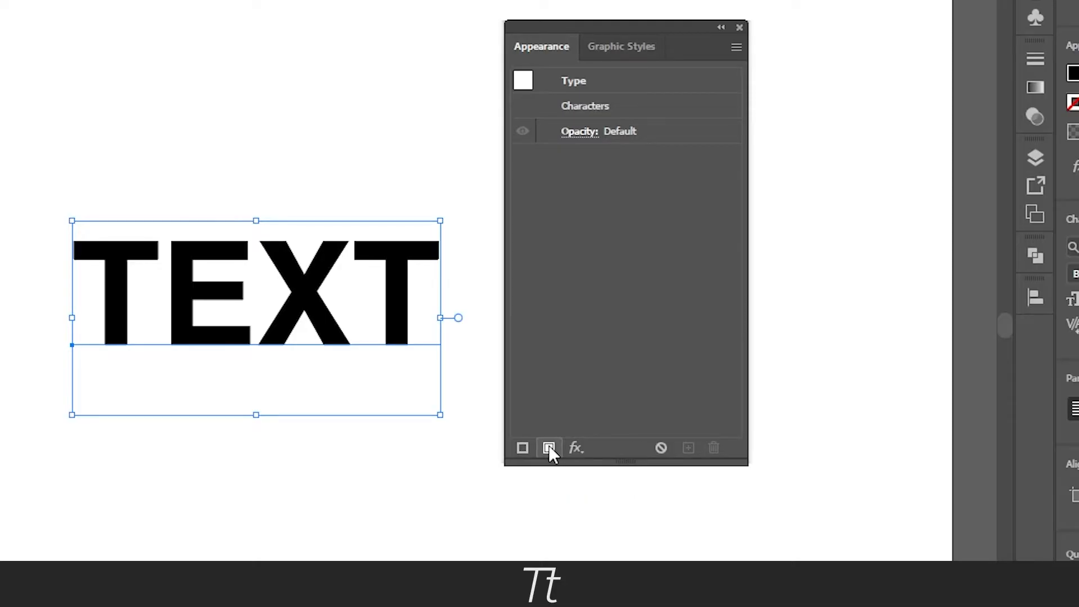
- Add two new fill layers to the TEXT object's appearance
{"action": "left_click", "coordinate": [547, 448]}
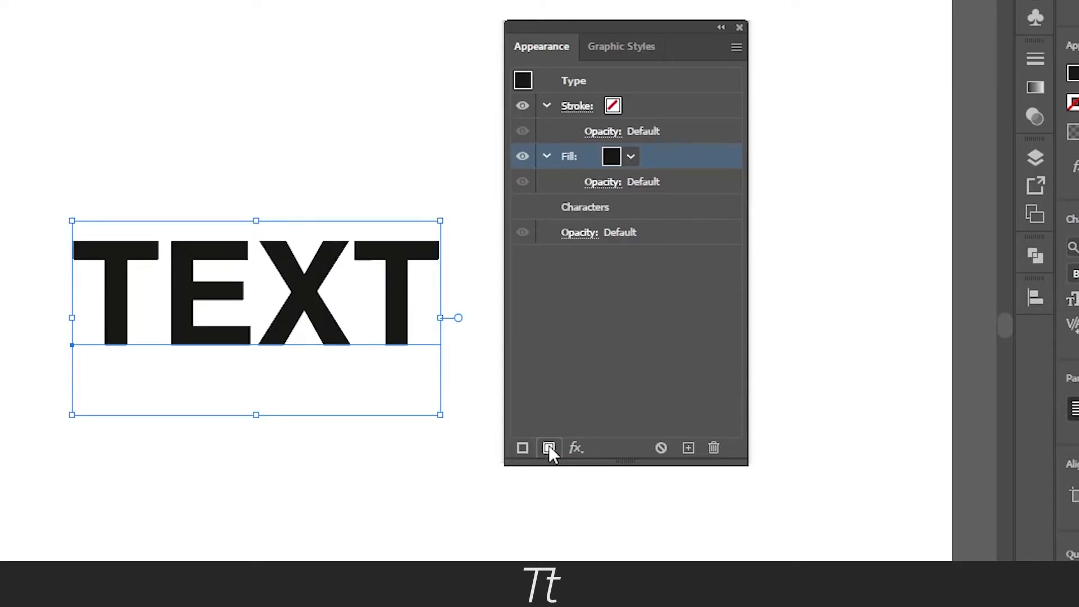
{"action": "left_click", "coordinate": [547, 447]}
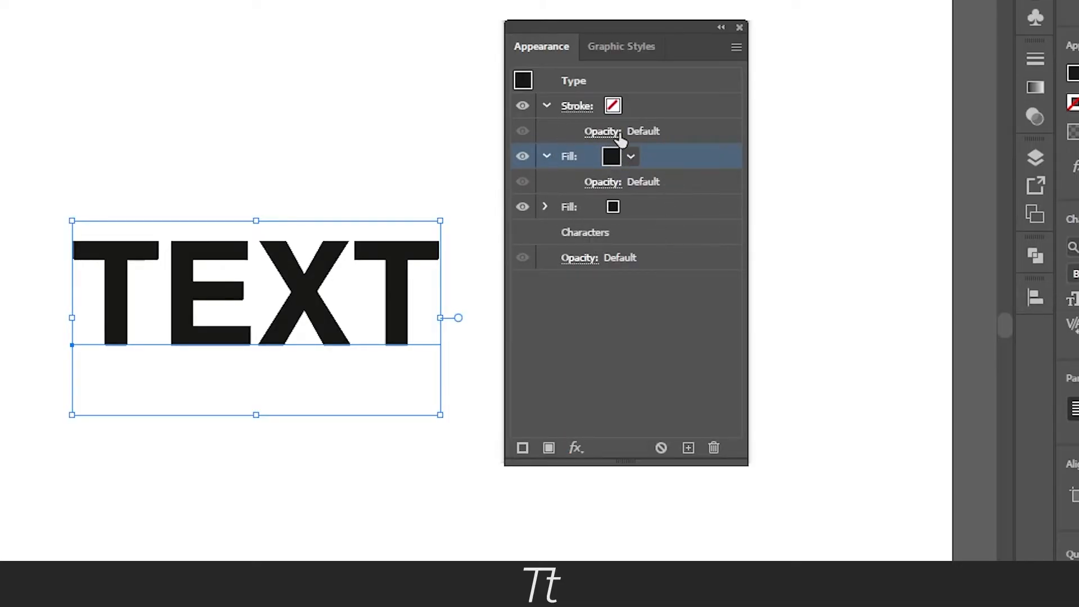
{"action": "mouse_move", "coordinate": [624, 166]}
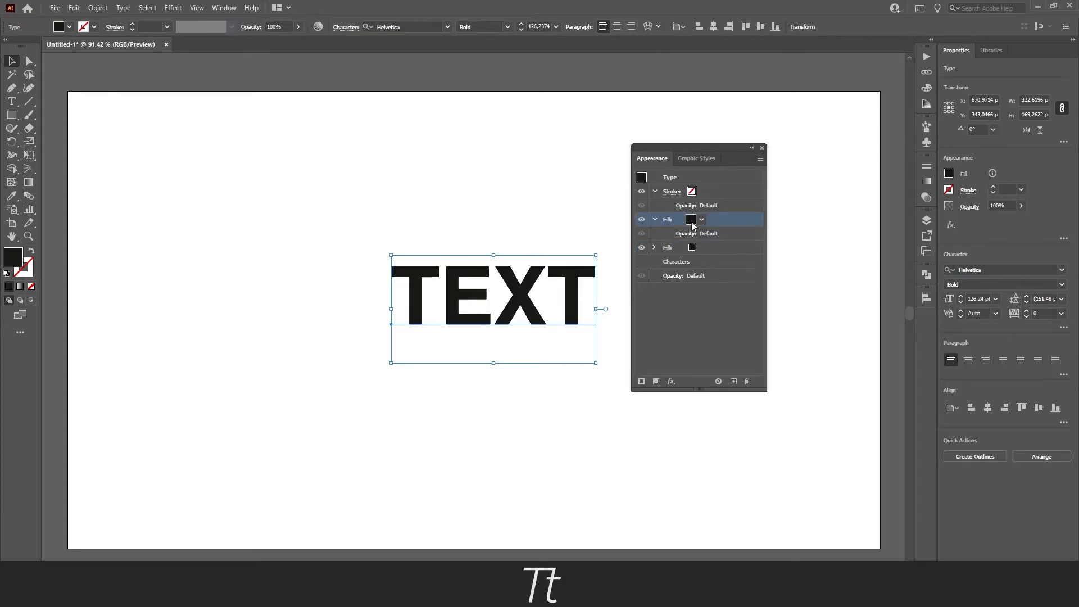
{"action": "mouse_move", "coordinate": [529, 361]}
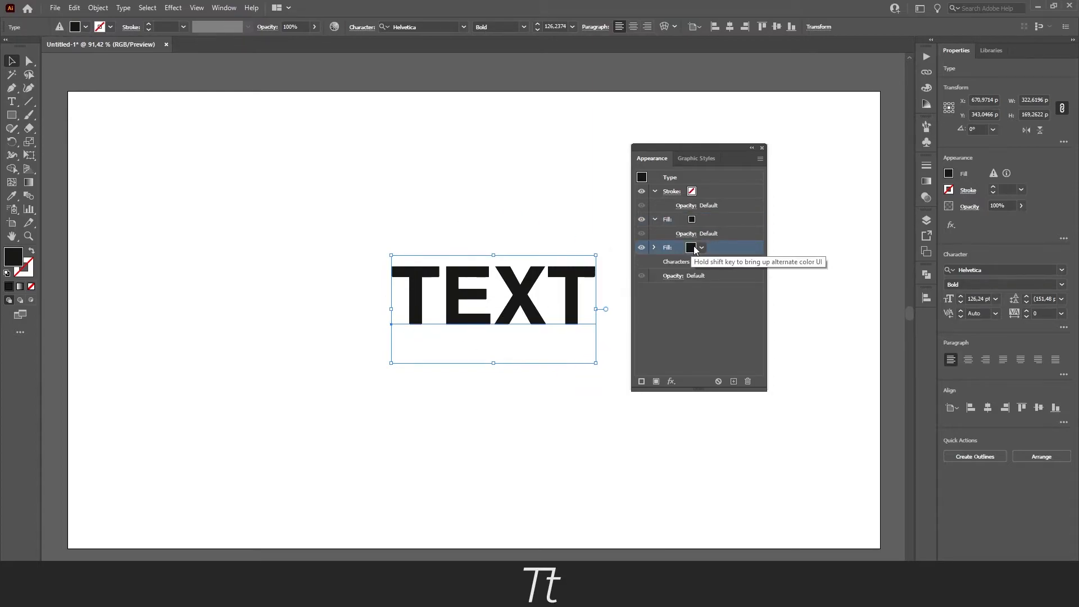
- Colour the lower fill layer CMYK Yellow, leaving the upper fill black
{"action": "left_click", "coordinate": [701, 247]}
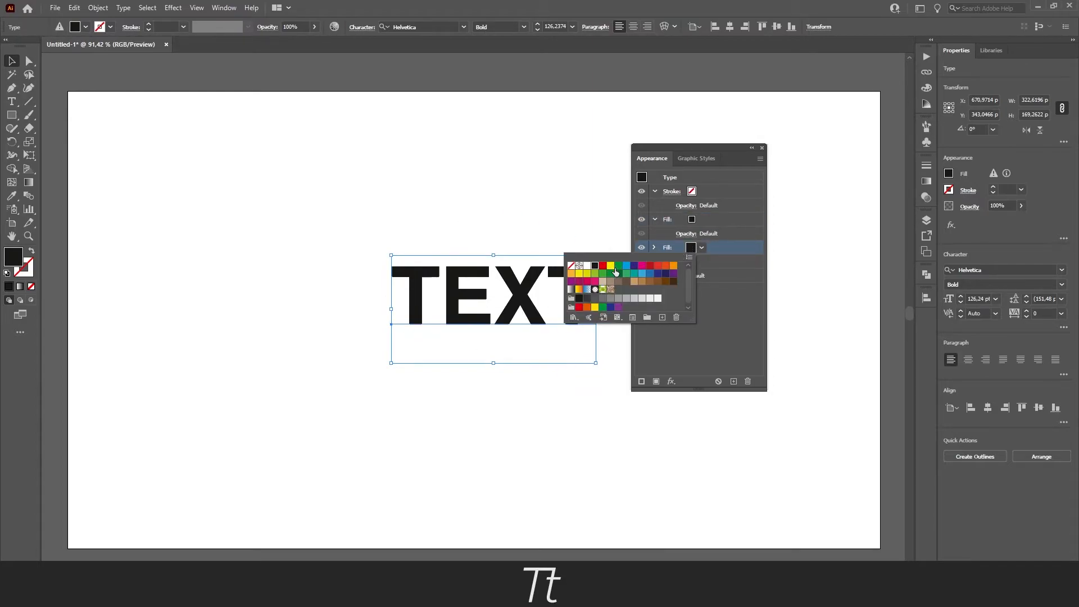
{"action": "mouse_move", "coordinate": [610, 267]}
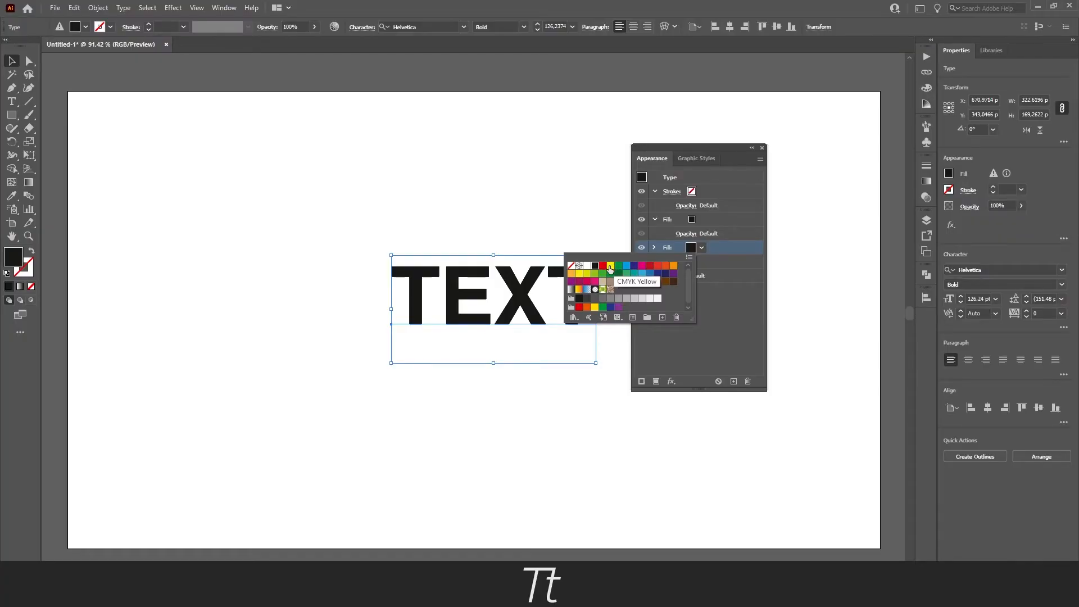
{"action": "left_click", "coordinate": [611, 265]}
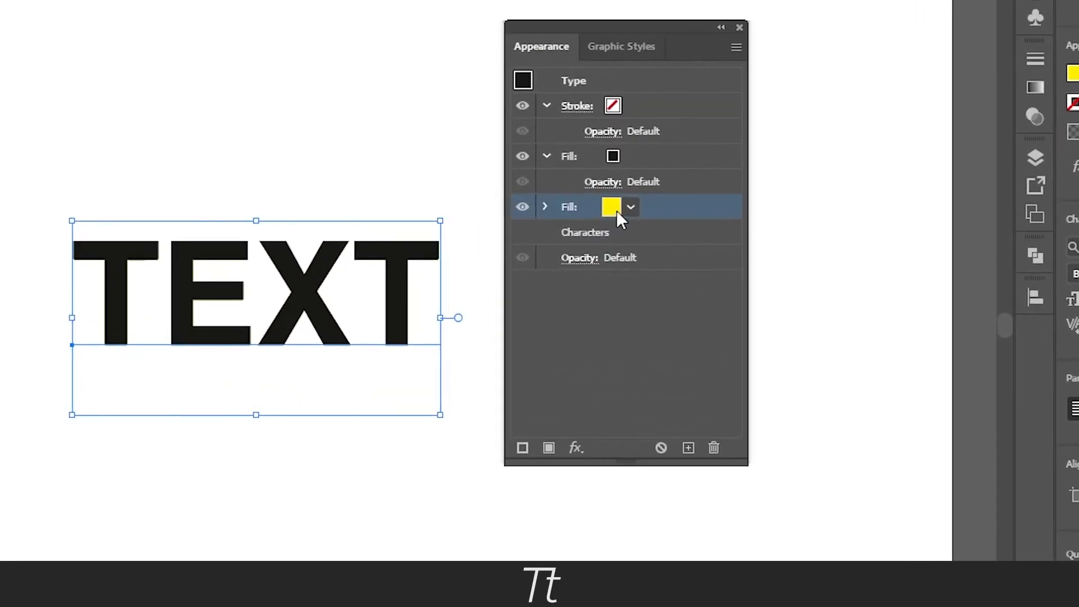
{"action": "mouse_move", "coordinate": [612, 209]}
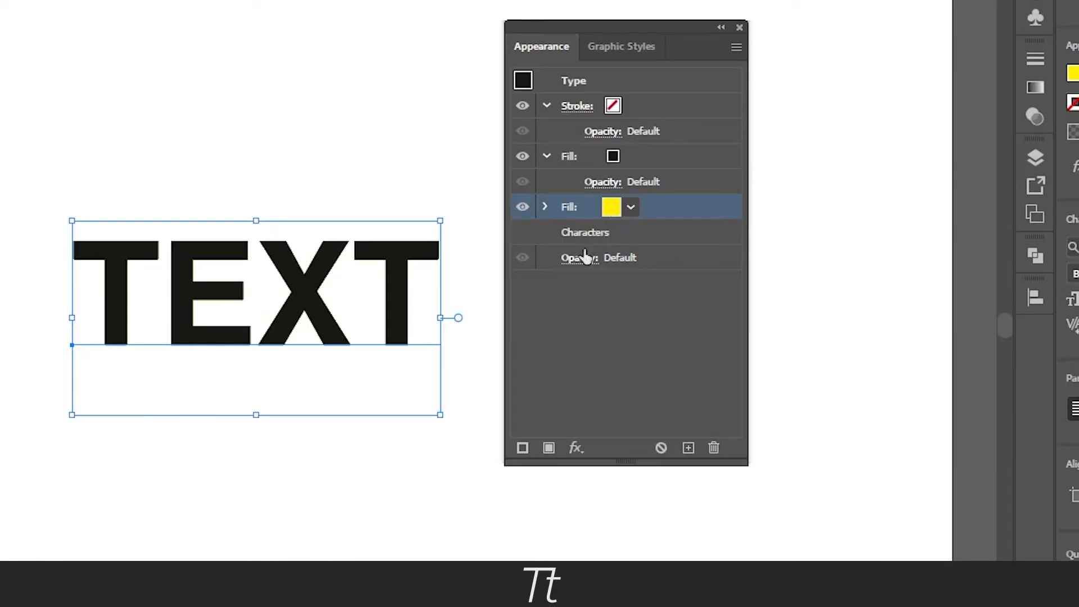
{"action": "mouse_move", "coordinate": [576, 447]}
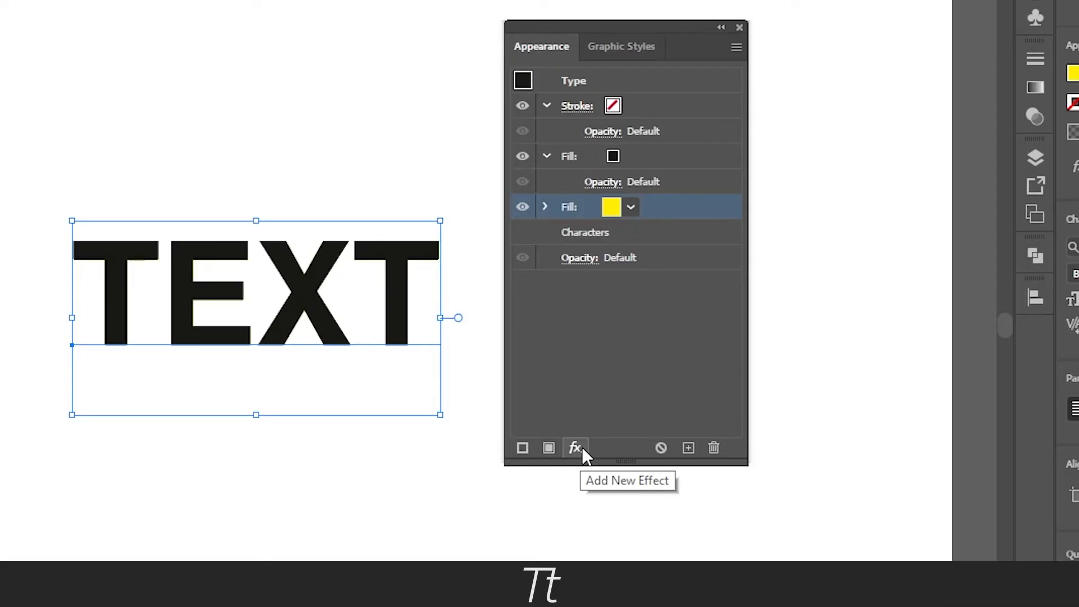
- Apply Convert to Shape > Rectangle to the yellow fill
{"action": "left_click", "coordinate": [571, 446]}
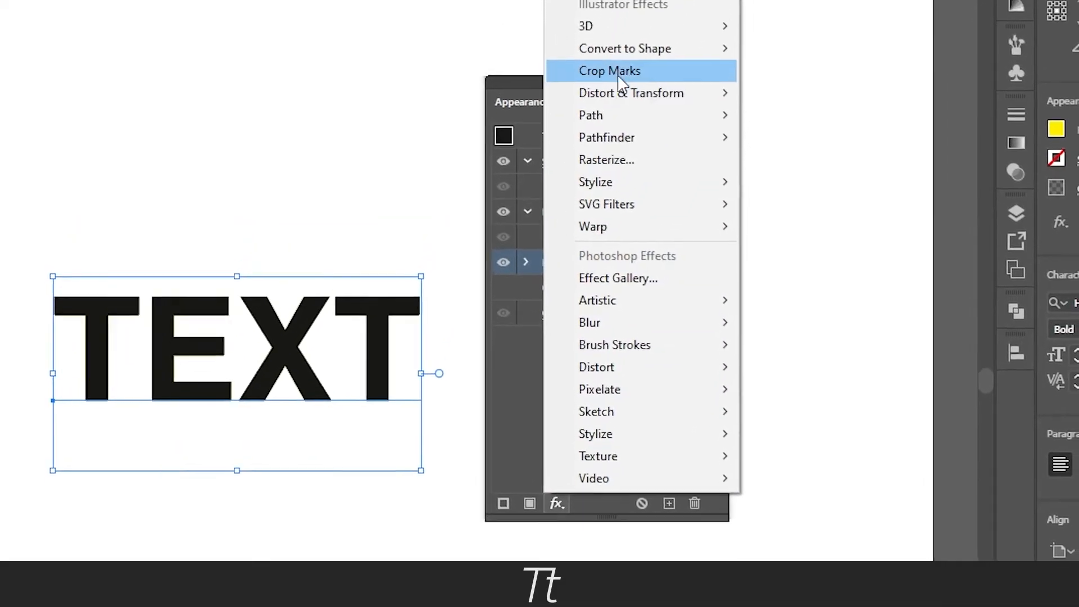
{"action": "mouse_move", "coordinate": [650, 83]}
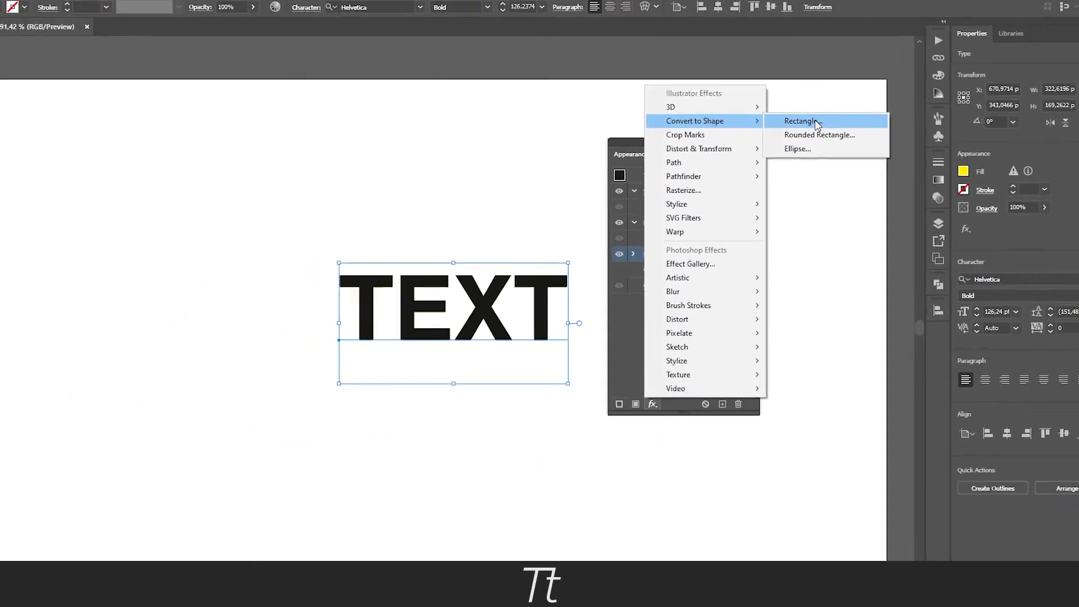
{"action": "left_click", "coordinate": [798, 122]}
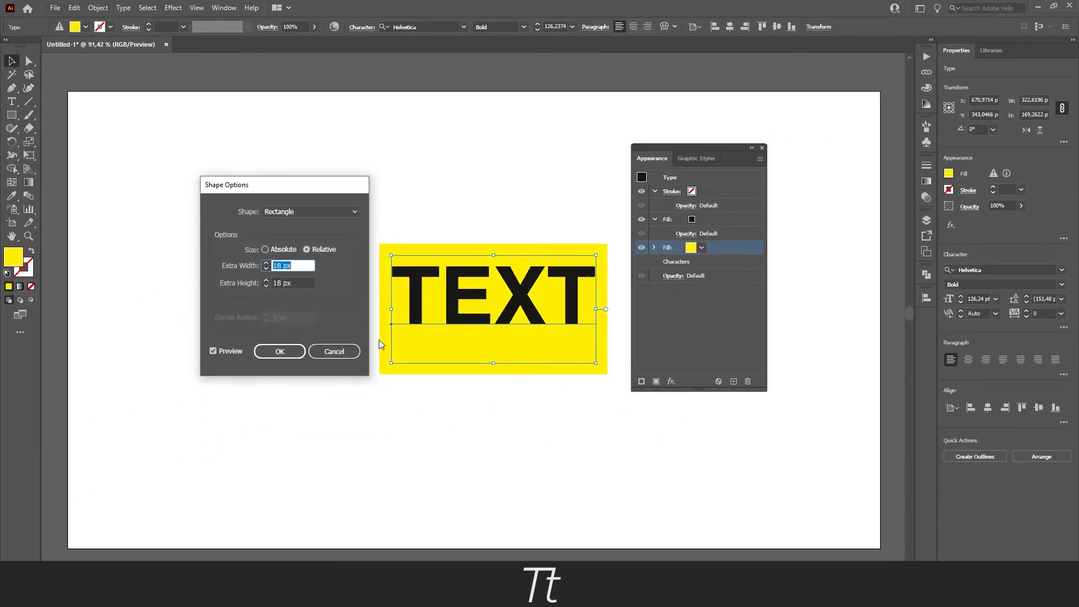
{"action": "mouse_move", "coordinate": [346, 329]}
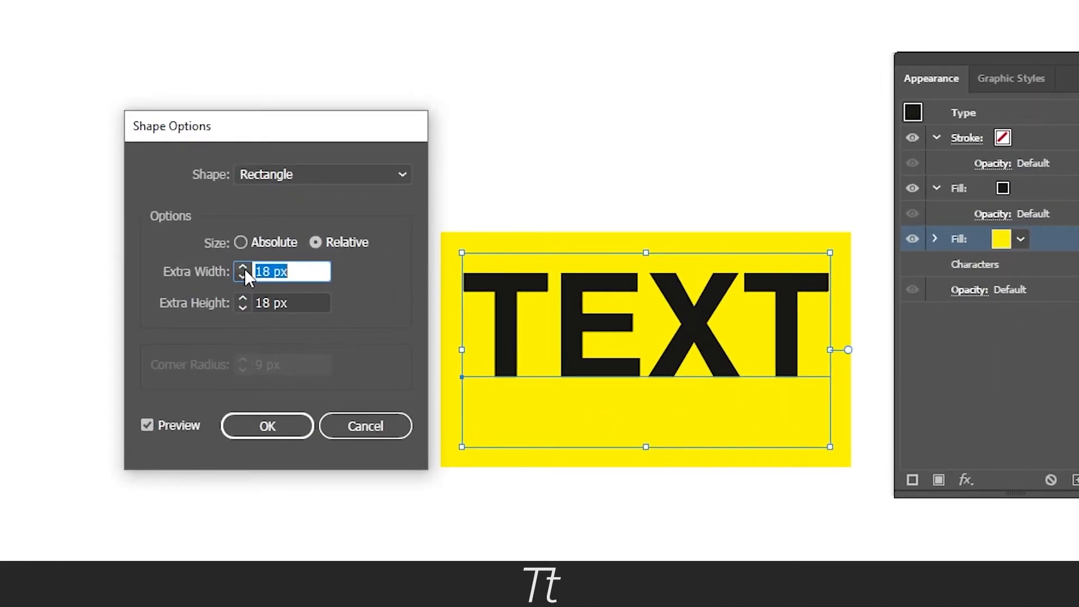
- Set the rectangle's relative padding to 16 px extra width and 9 px extra height and confirm
{"action": "left_click", "coordinate": [243, 267]}
{"action": "type", "text": "9"}
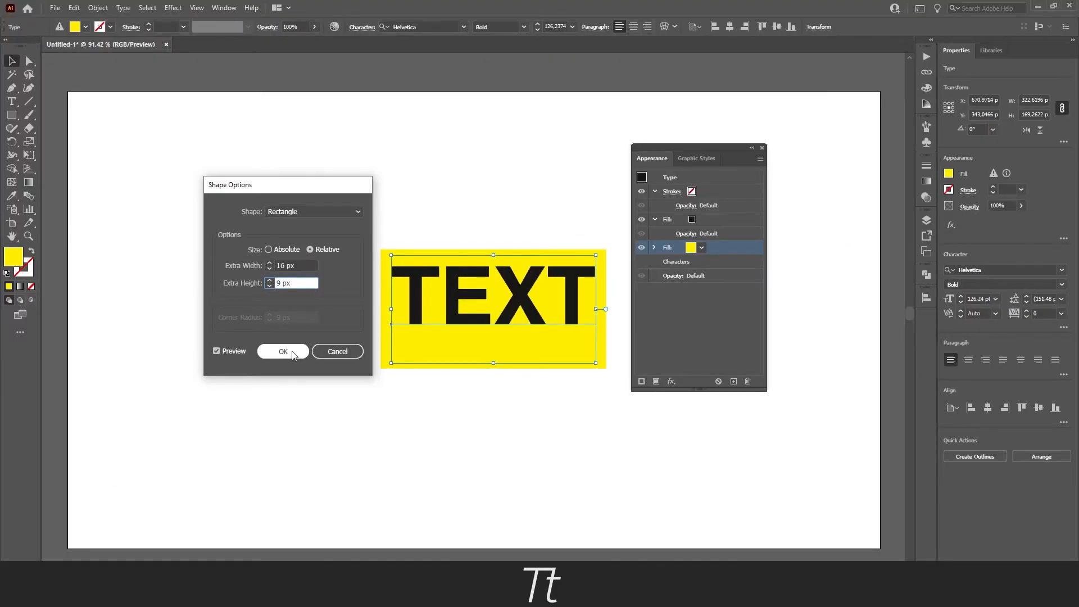
{"action": "left_click", "coordinate": [283, 351]}
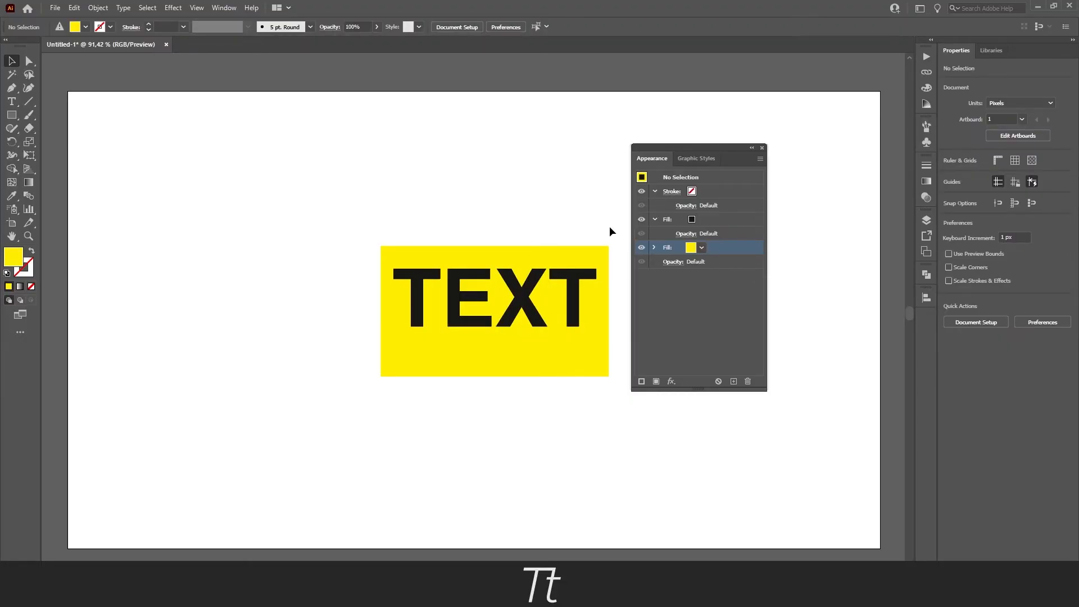
{"action": "mouse_move", "coordinate": [525, 213]}
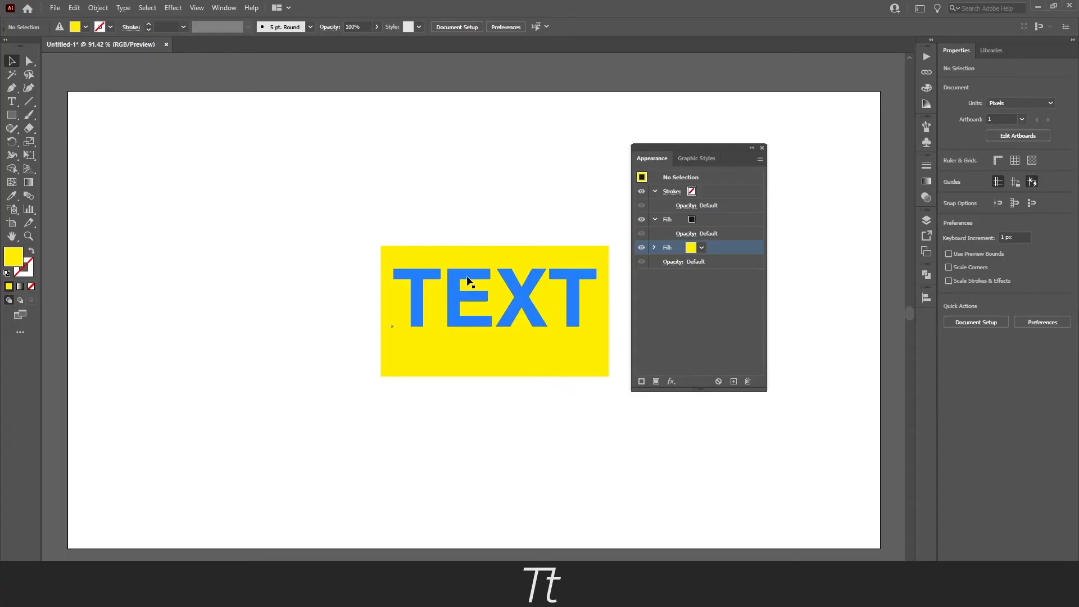
- Try a dark blue swatch on the highlight fill, then return it to yellow
{"action": "left_click", "coordinate": [468, 297]}
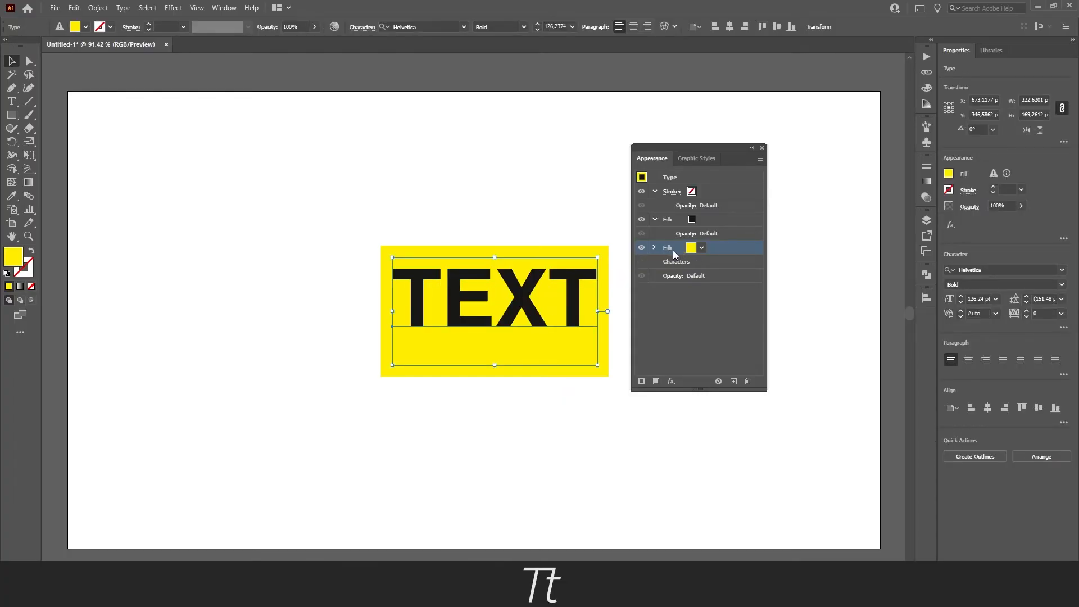
{"action": "left_click", "coordinate": [701, 247]}
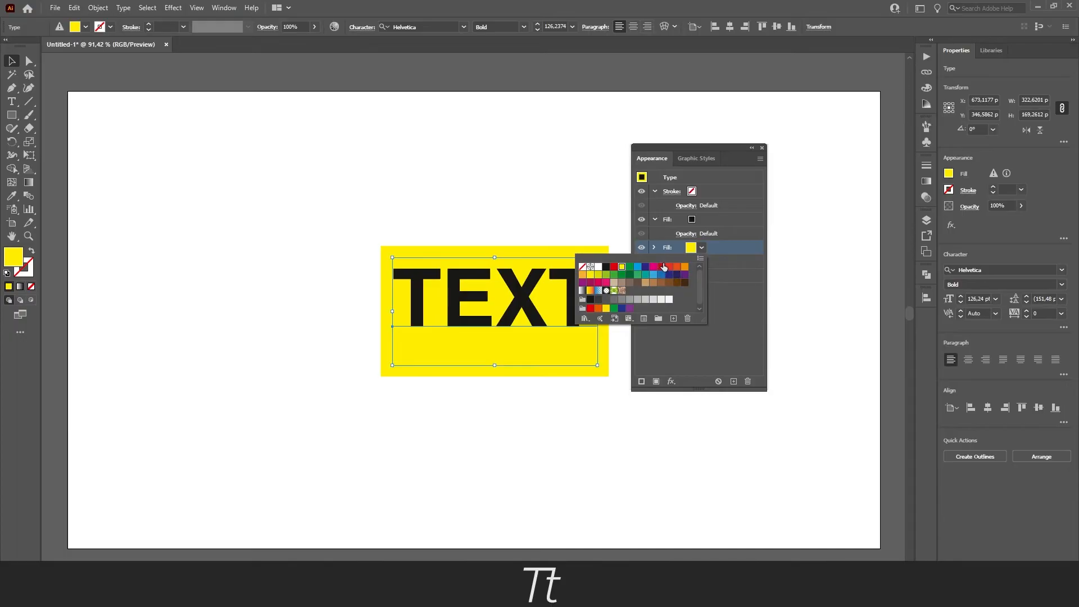
{"action": "left_click", "coordinate": [644, 266]}
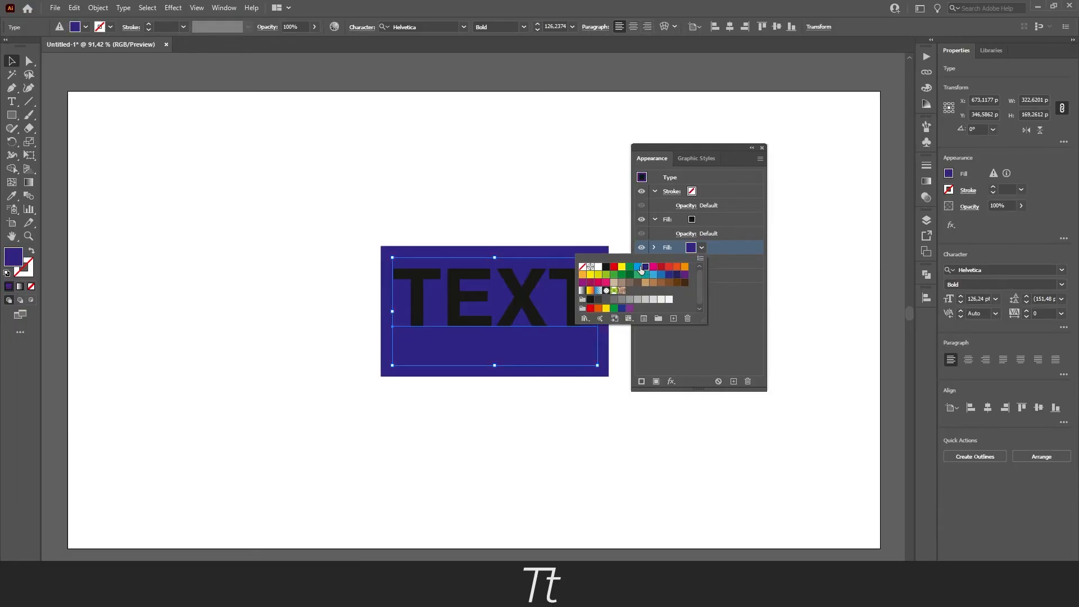
{"action": "left_click", "coordinate": [613, 266]}
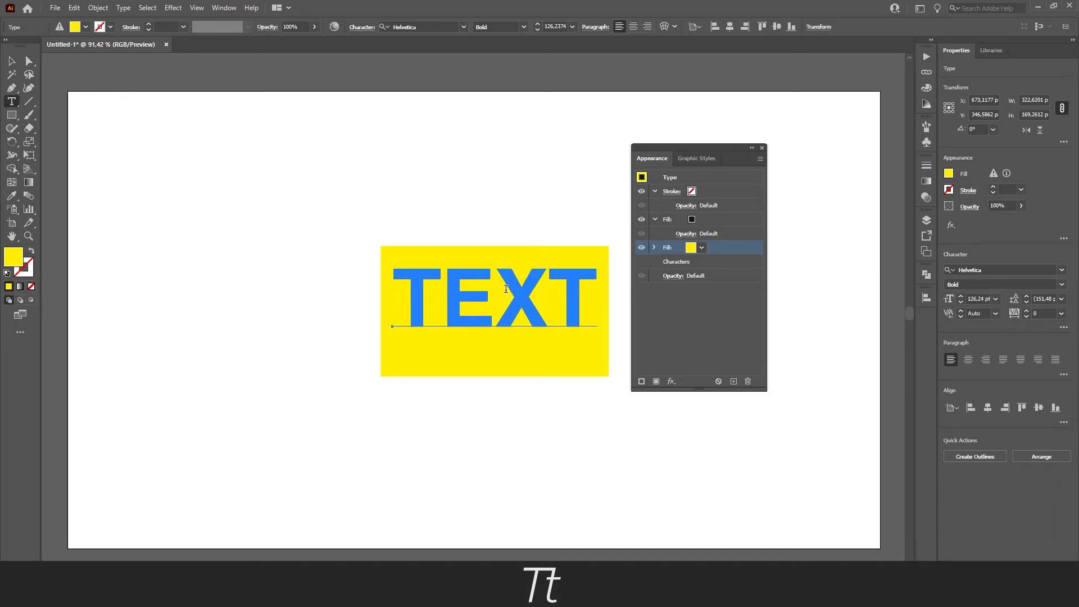
- Replace the letters XT with 'jfsk' so the yellow rectangle resizes to the new word
{"action": "left_click_drag", "start_coordinate": [468, 289], "coordinate": [574, 296]}
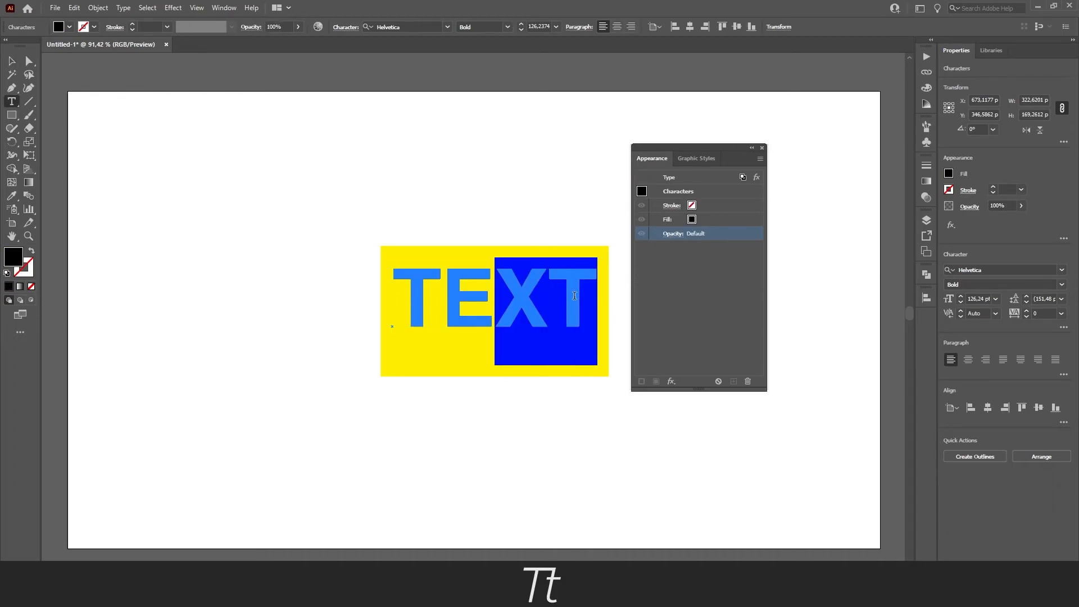
{"action": "type", "text": "jfs"}
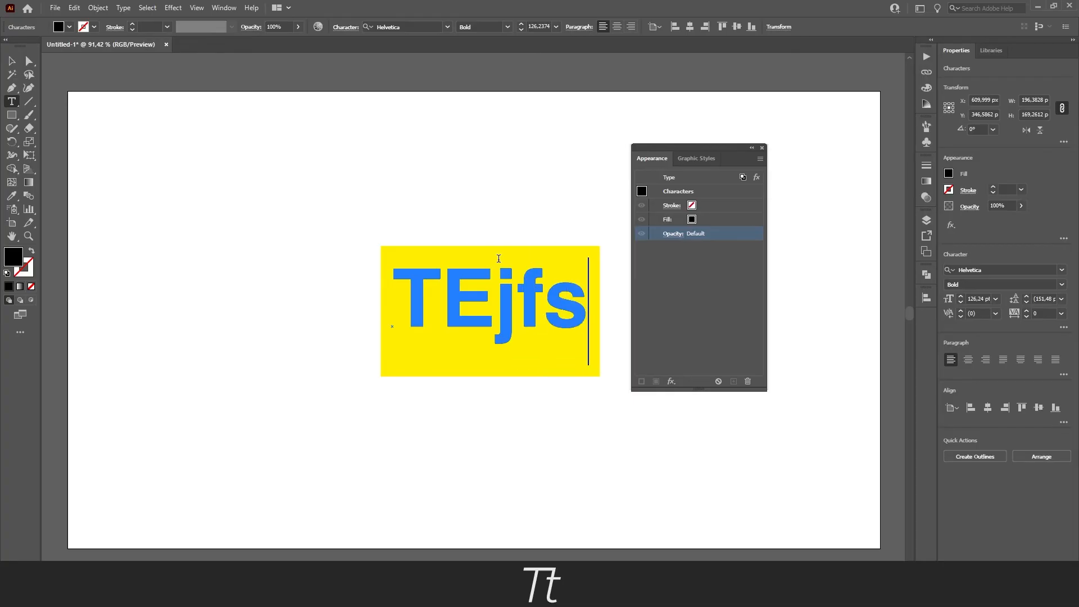
{"action": "type", "text": "k"}
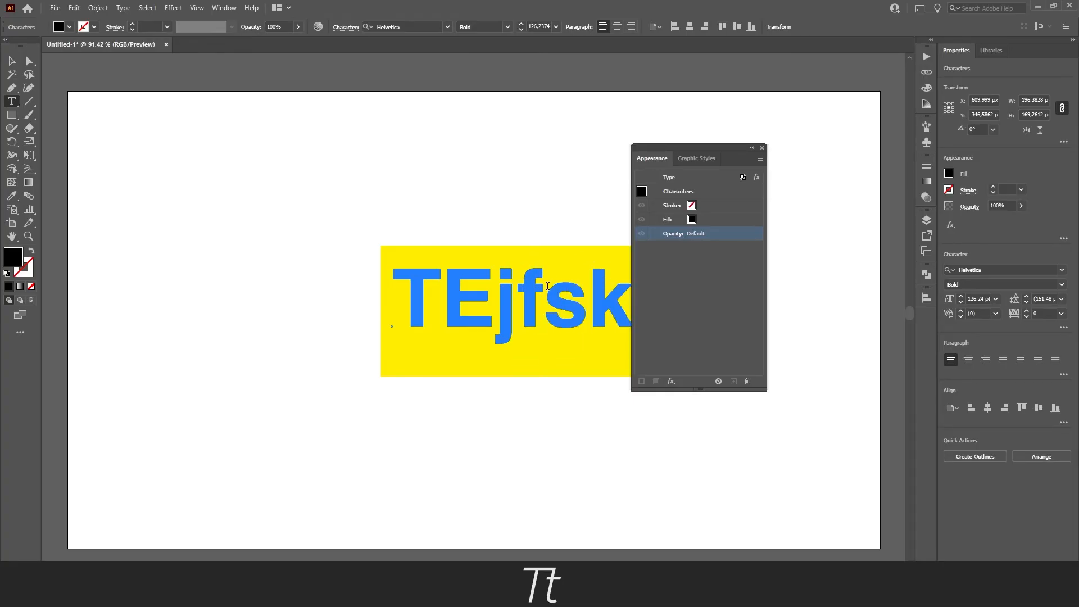